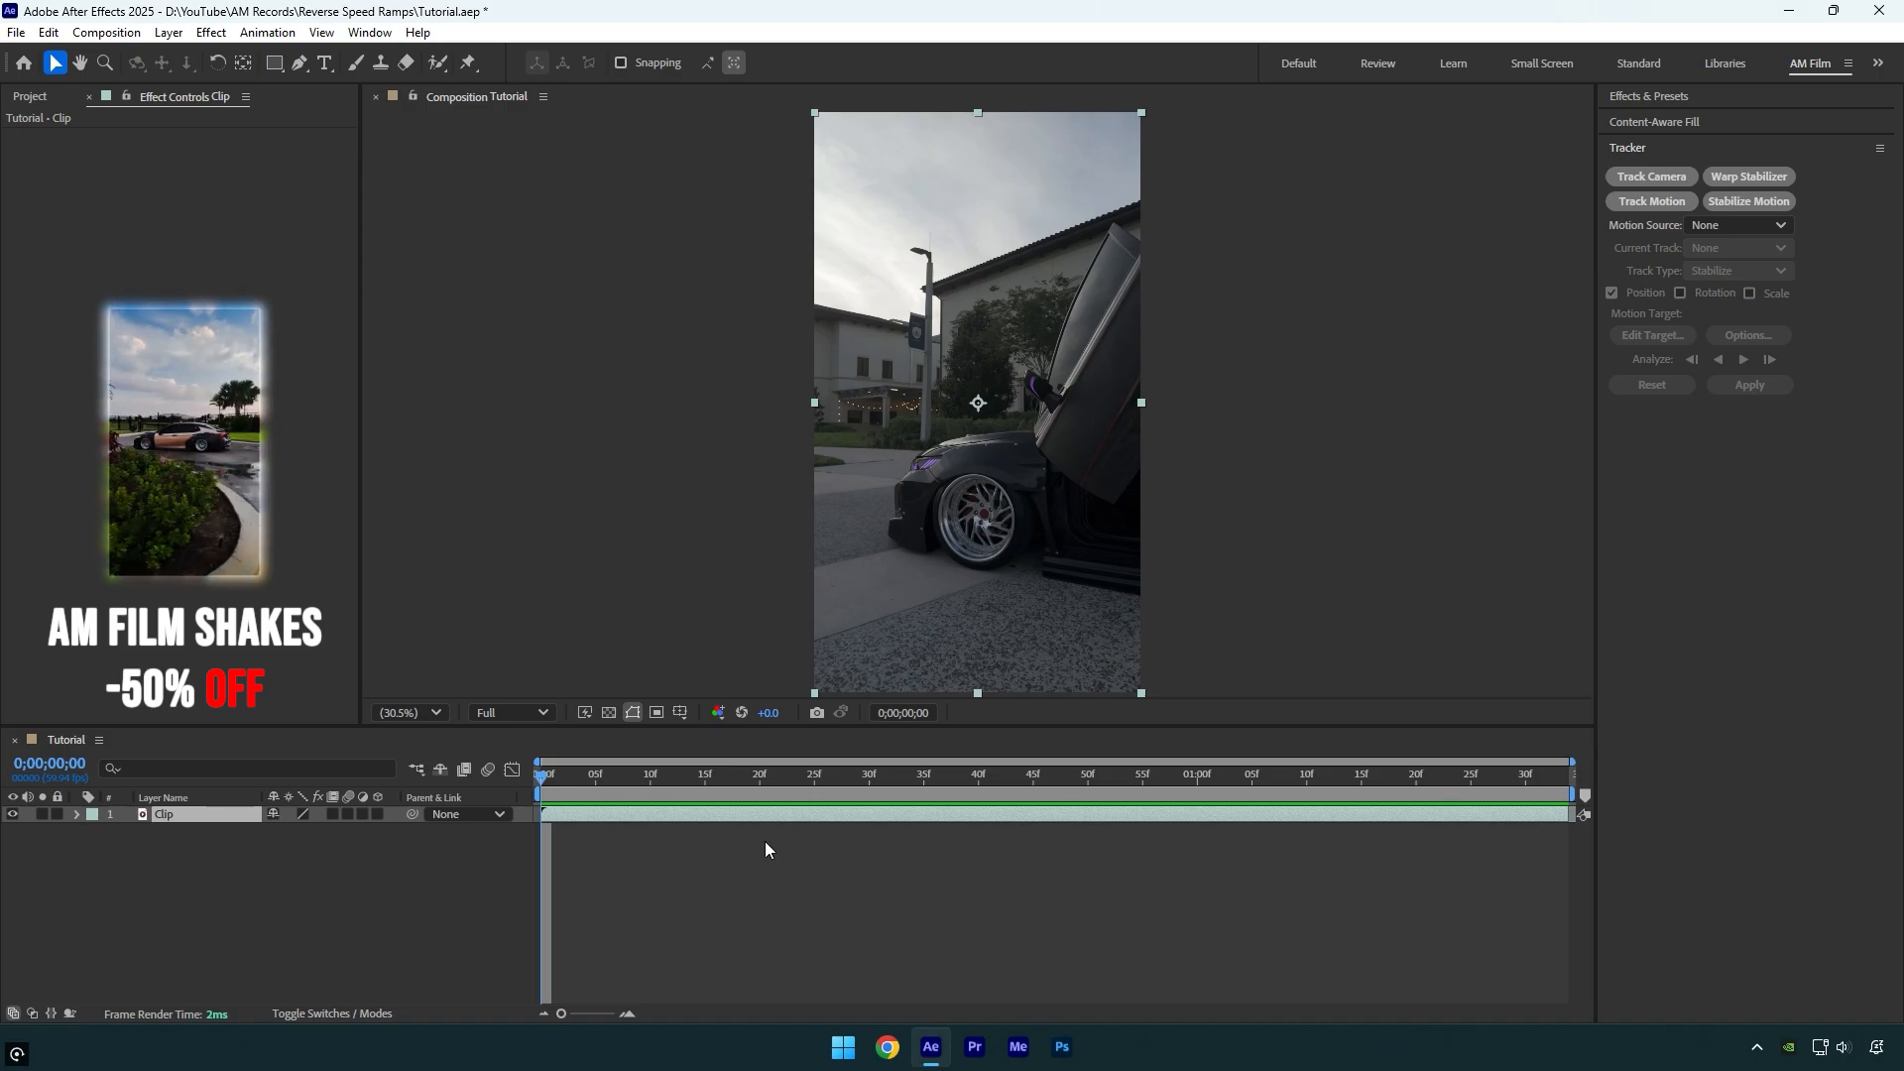
Enable time remapping on the Clip layer via its Time context menu
right_click(162, 813)
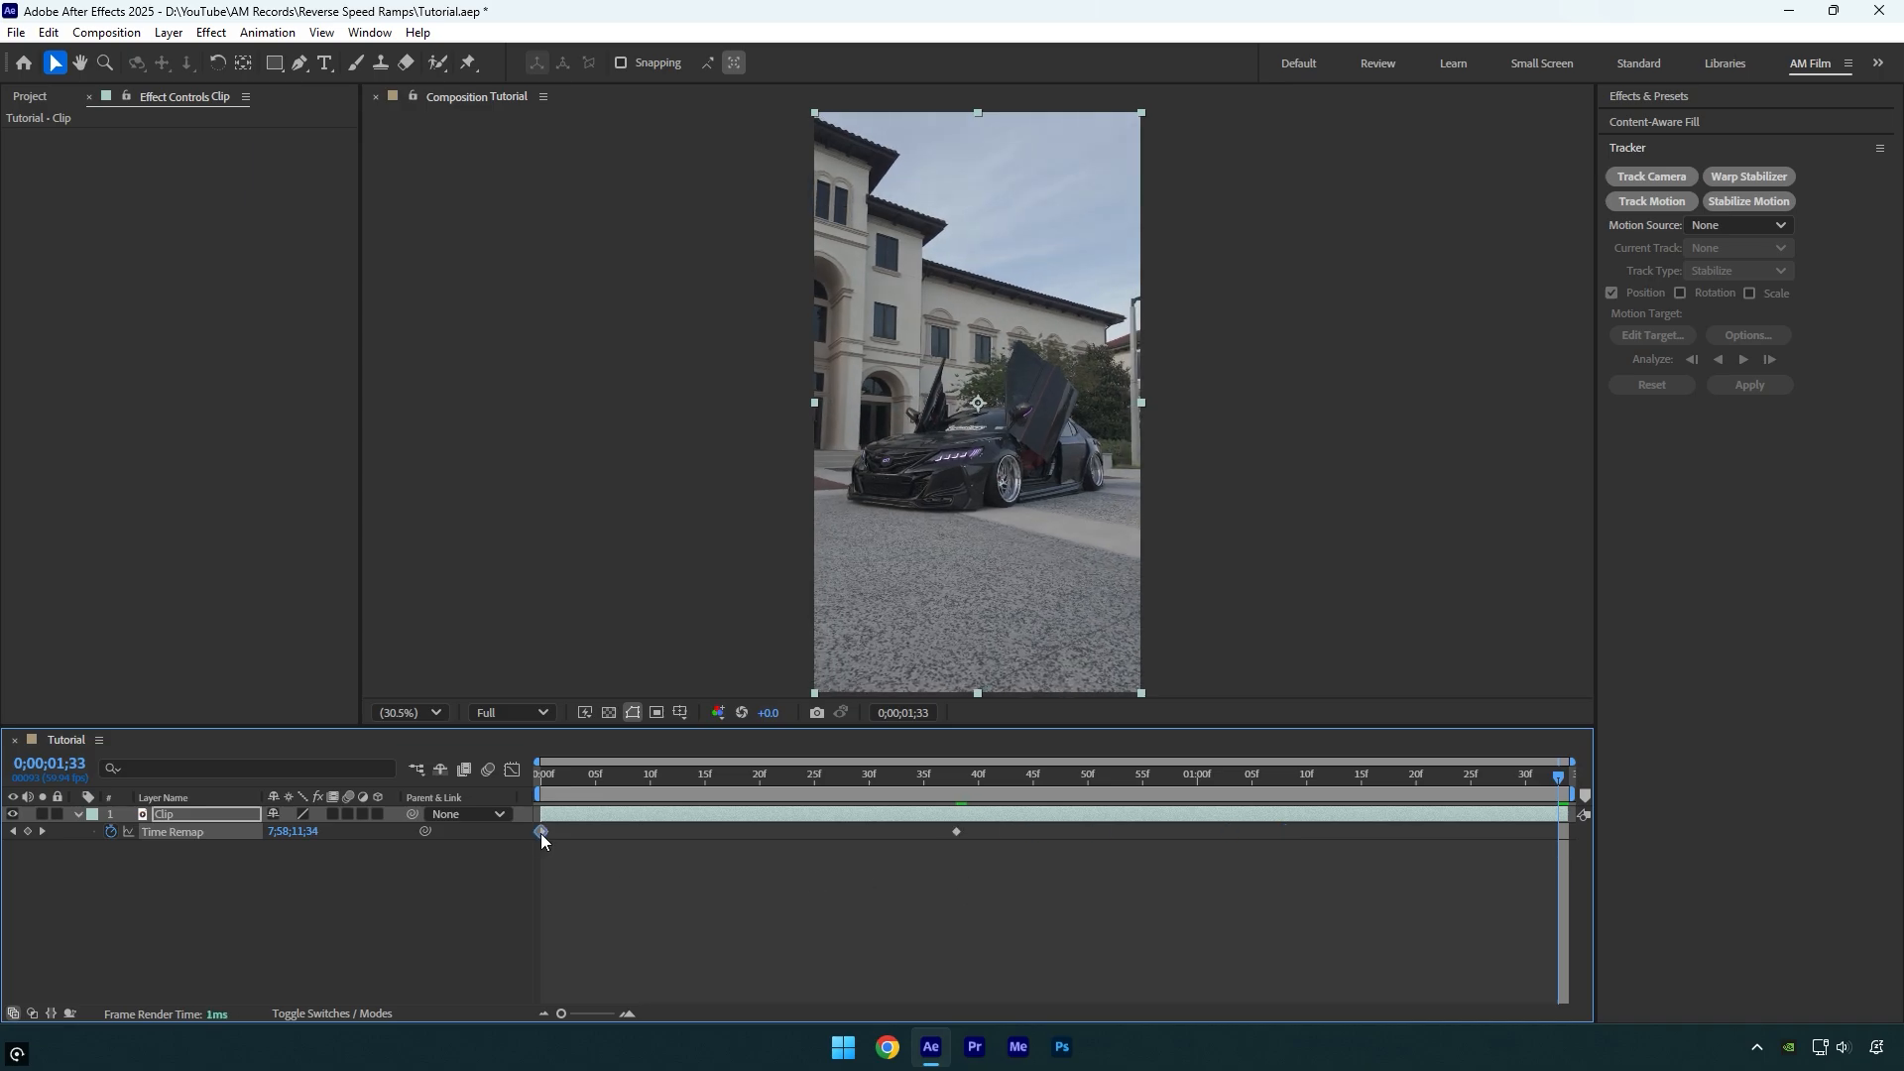
Remove the Time Remap property so the Clip layer shows only its bar at frame 0
left_click_drag(542, 831, 1559, 831)
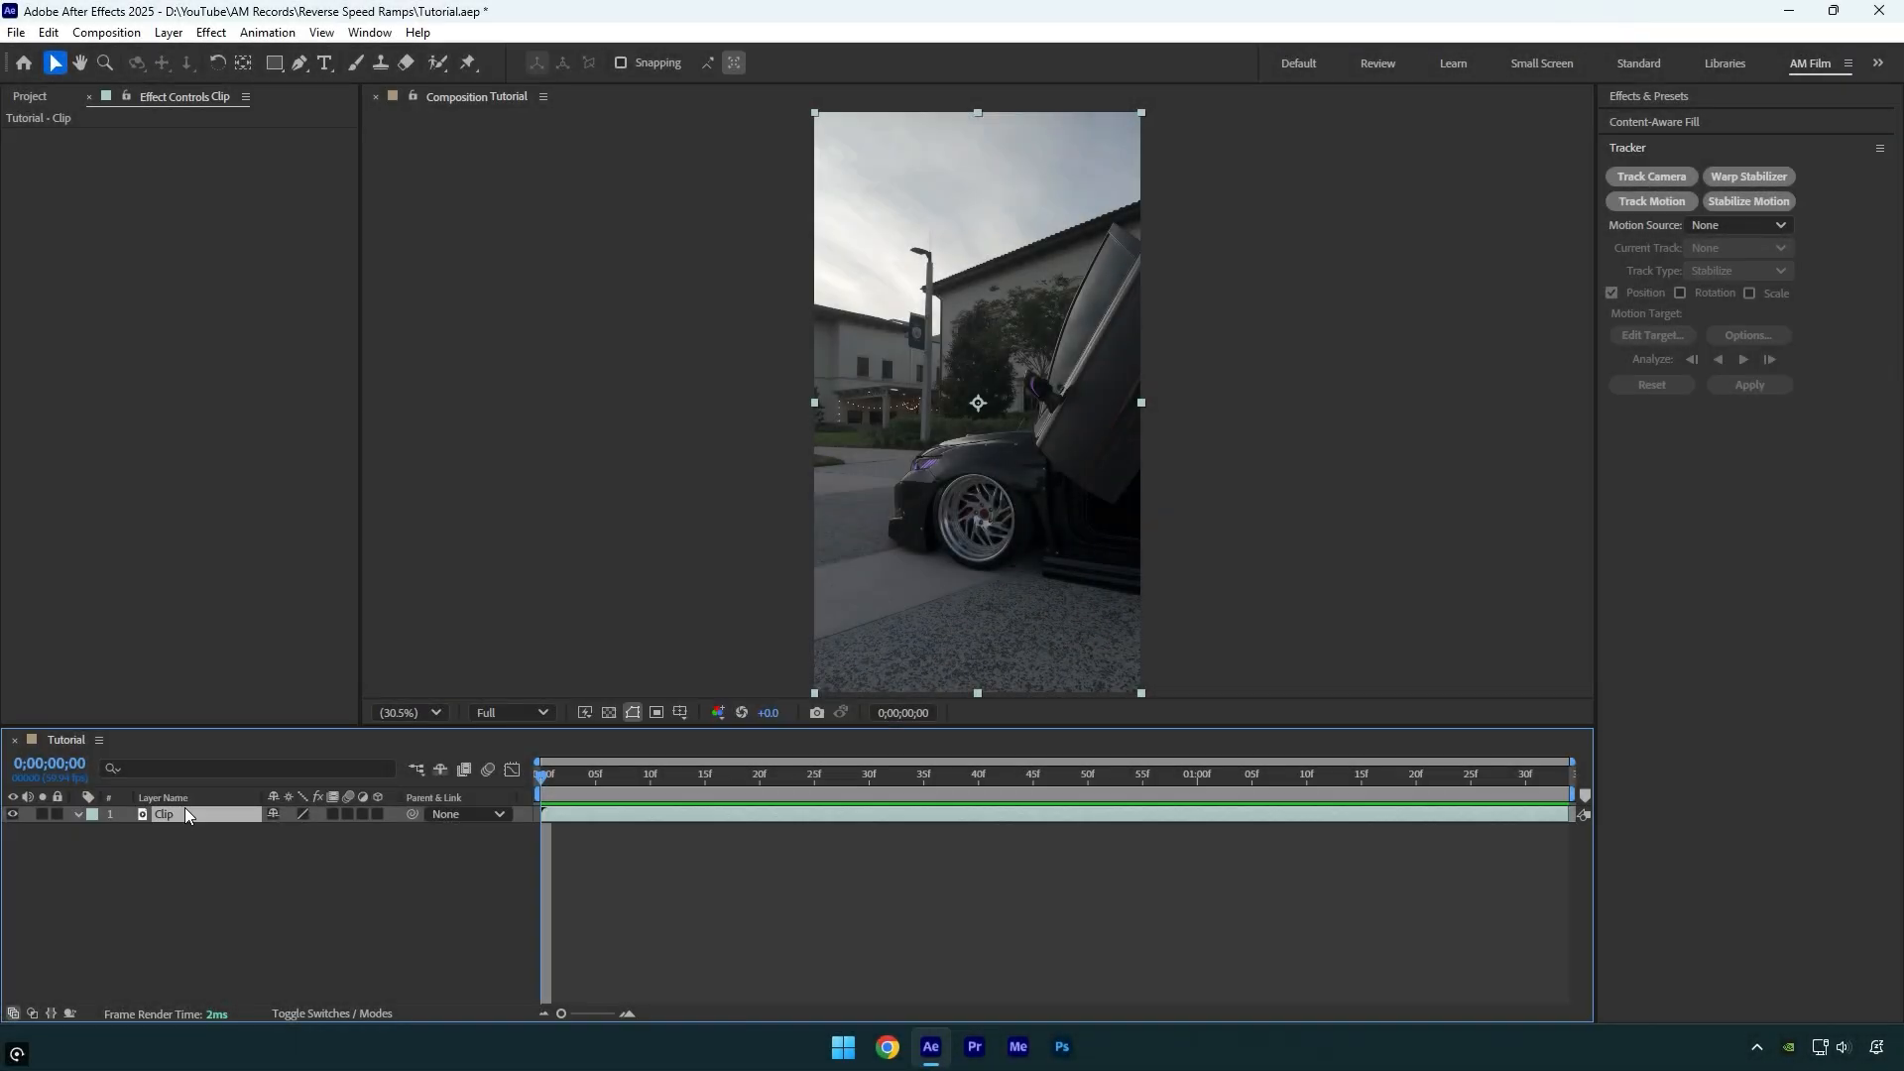
Enable Time Remapping on Clip and add keyframes at about 28f, 53f and the end
right_click(183, 813)
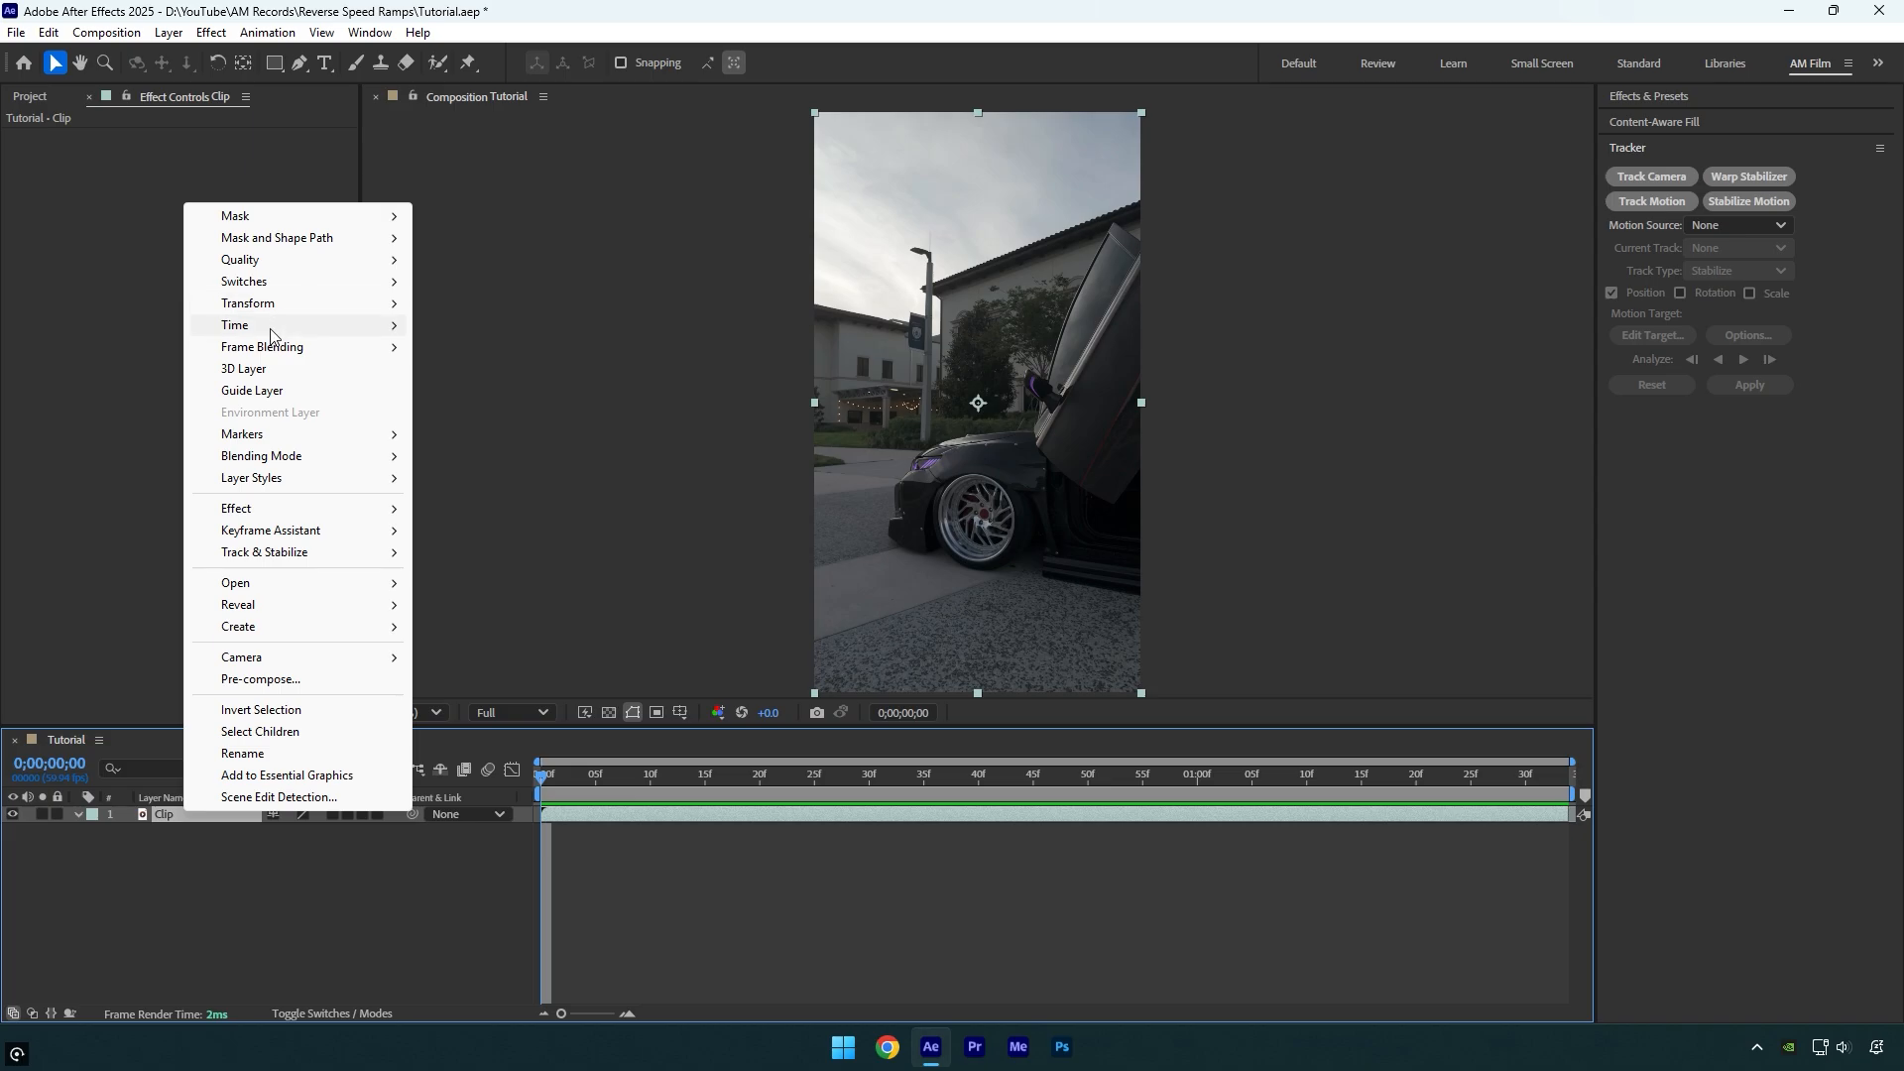
left_click(234, 325)
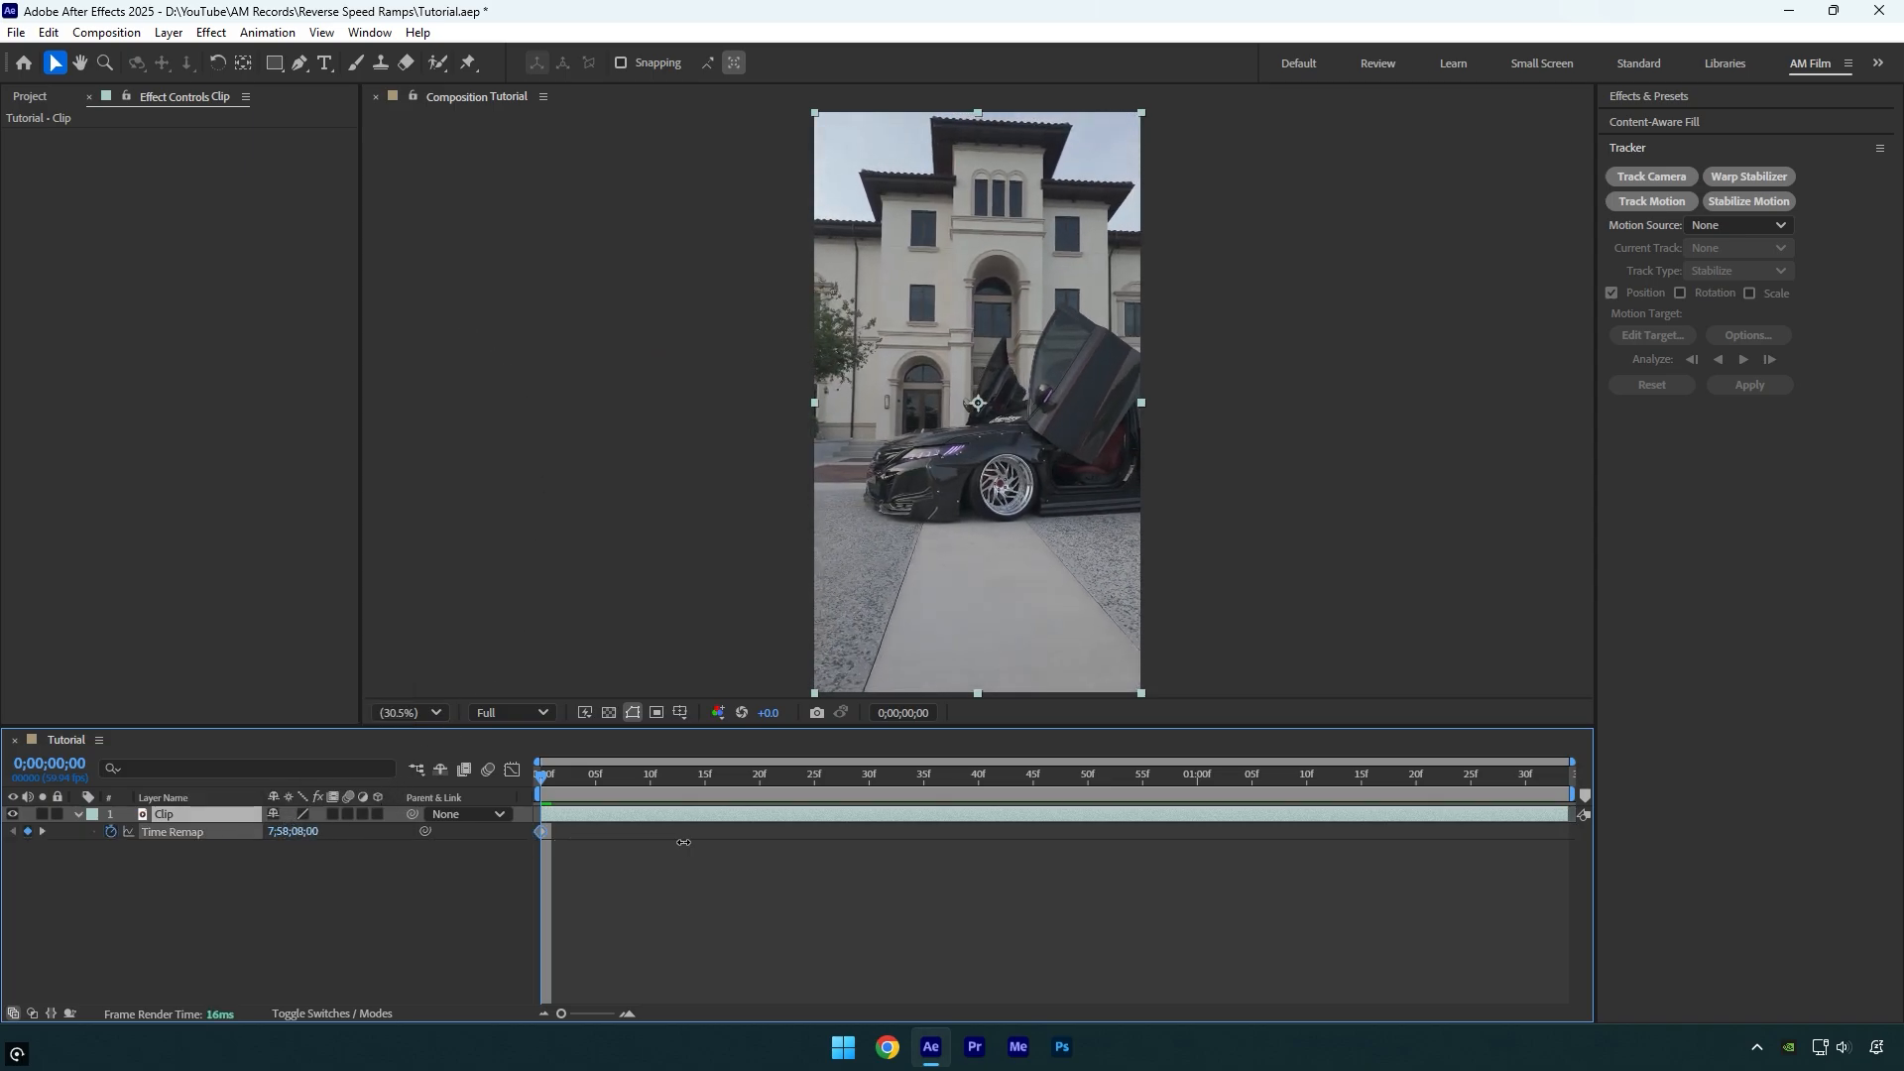
left_click(849, 773)
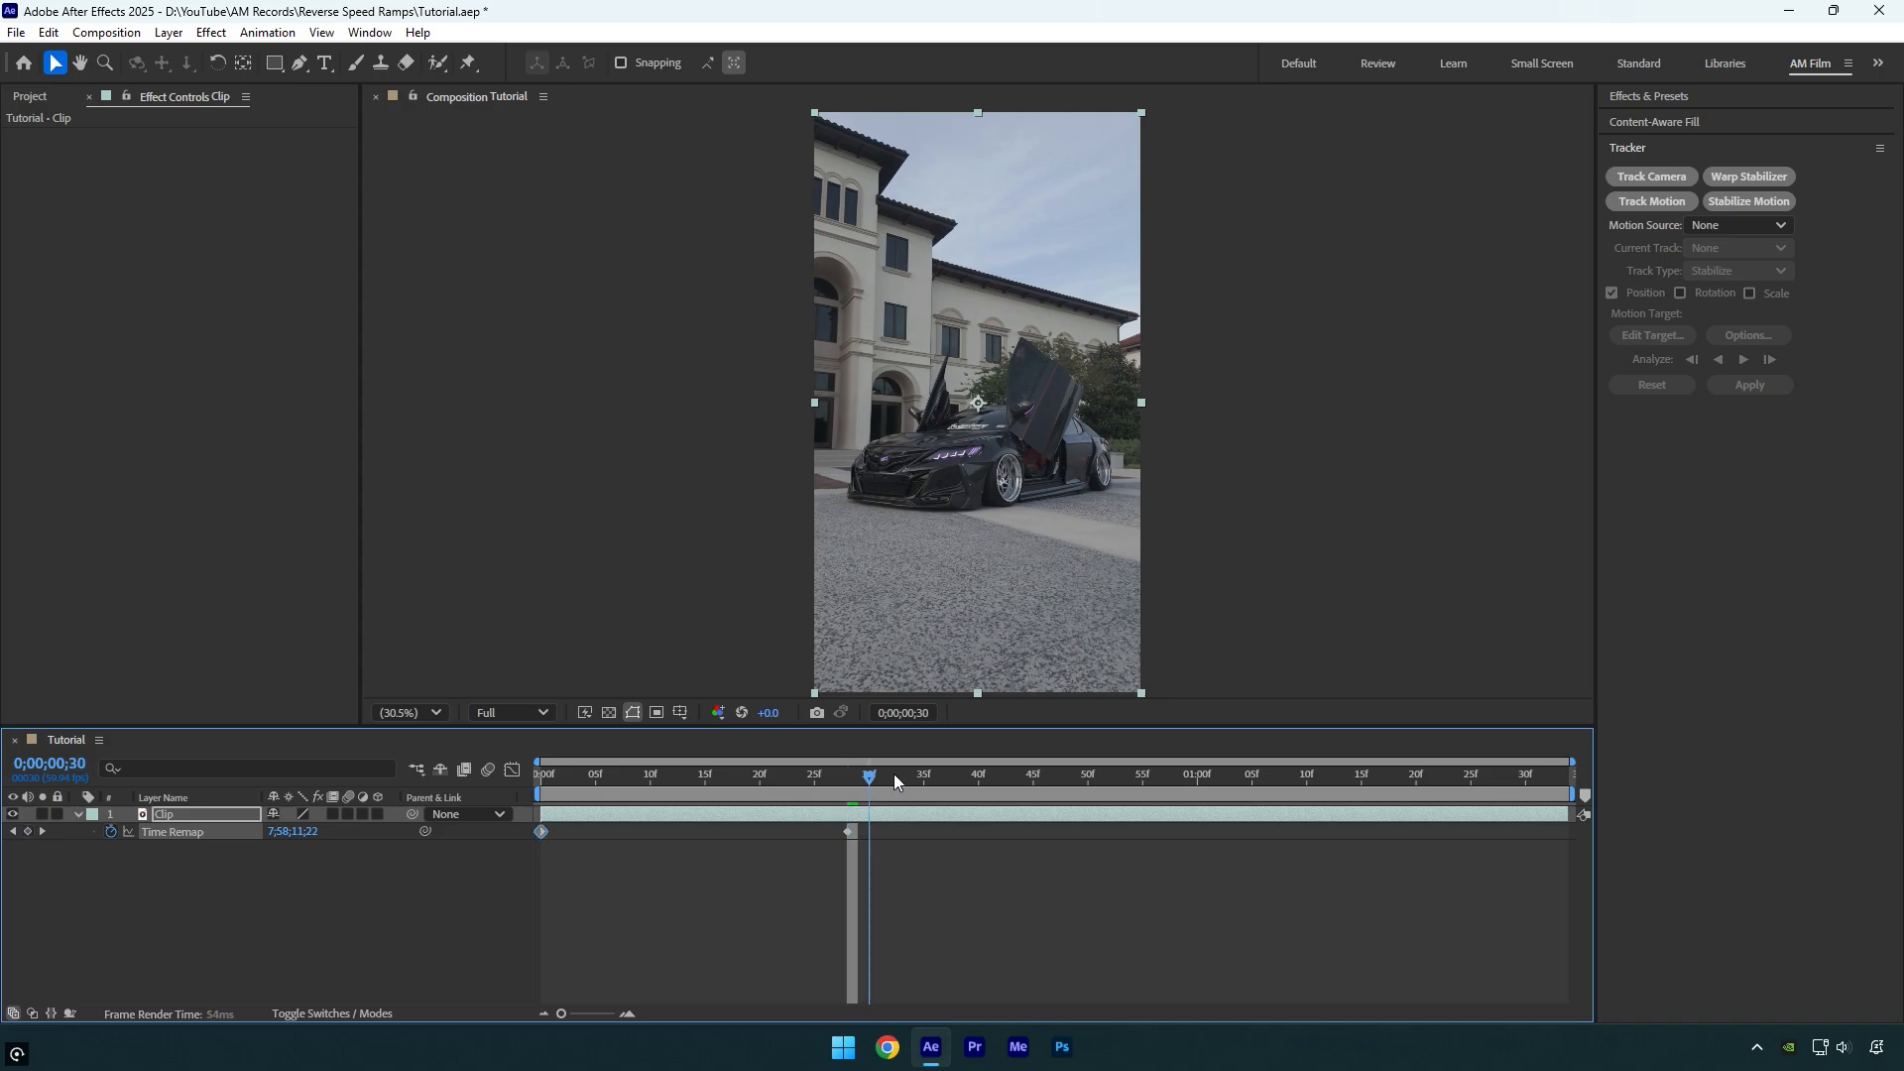
left_click(1120, 775)
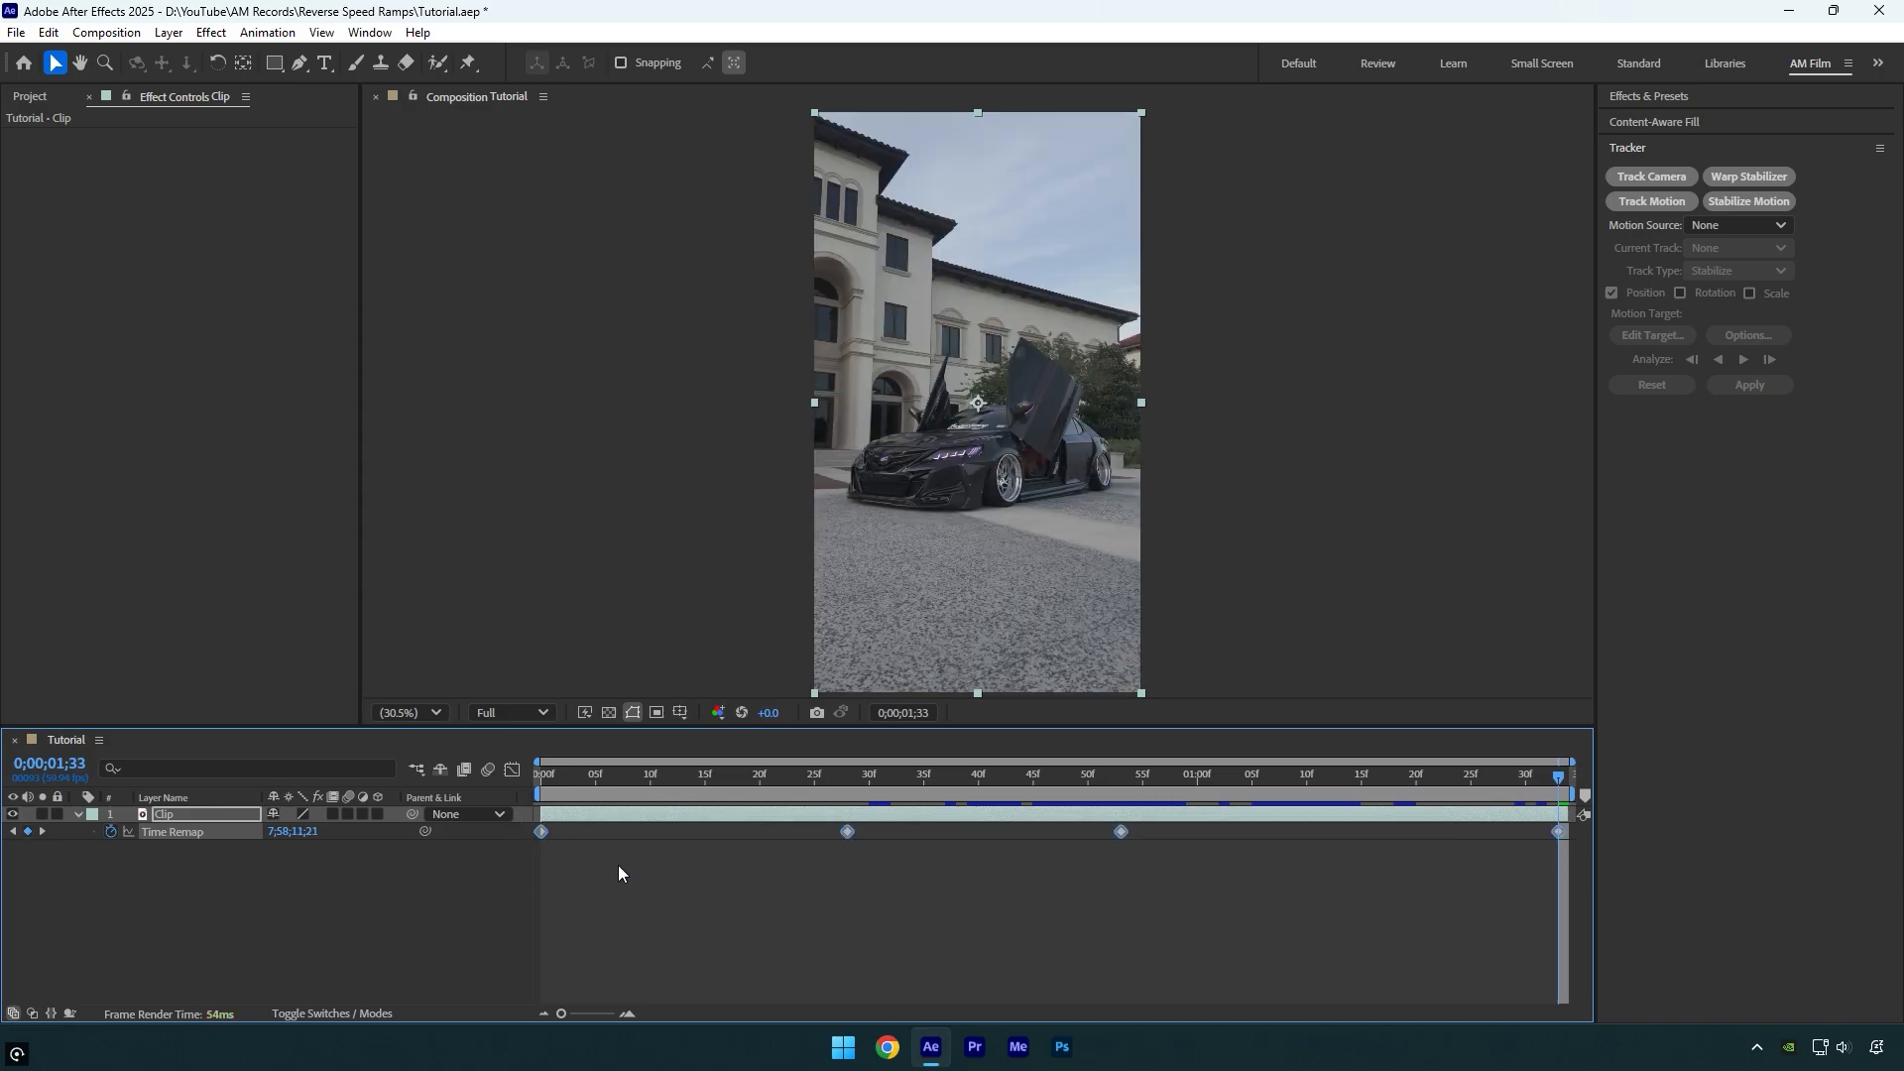
Ease the Time Remap keyframes into S-shaped speed-ramp curves in the Graph Editor
left_click(512, 770)
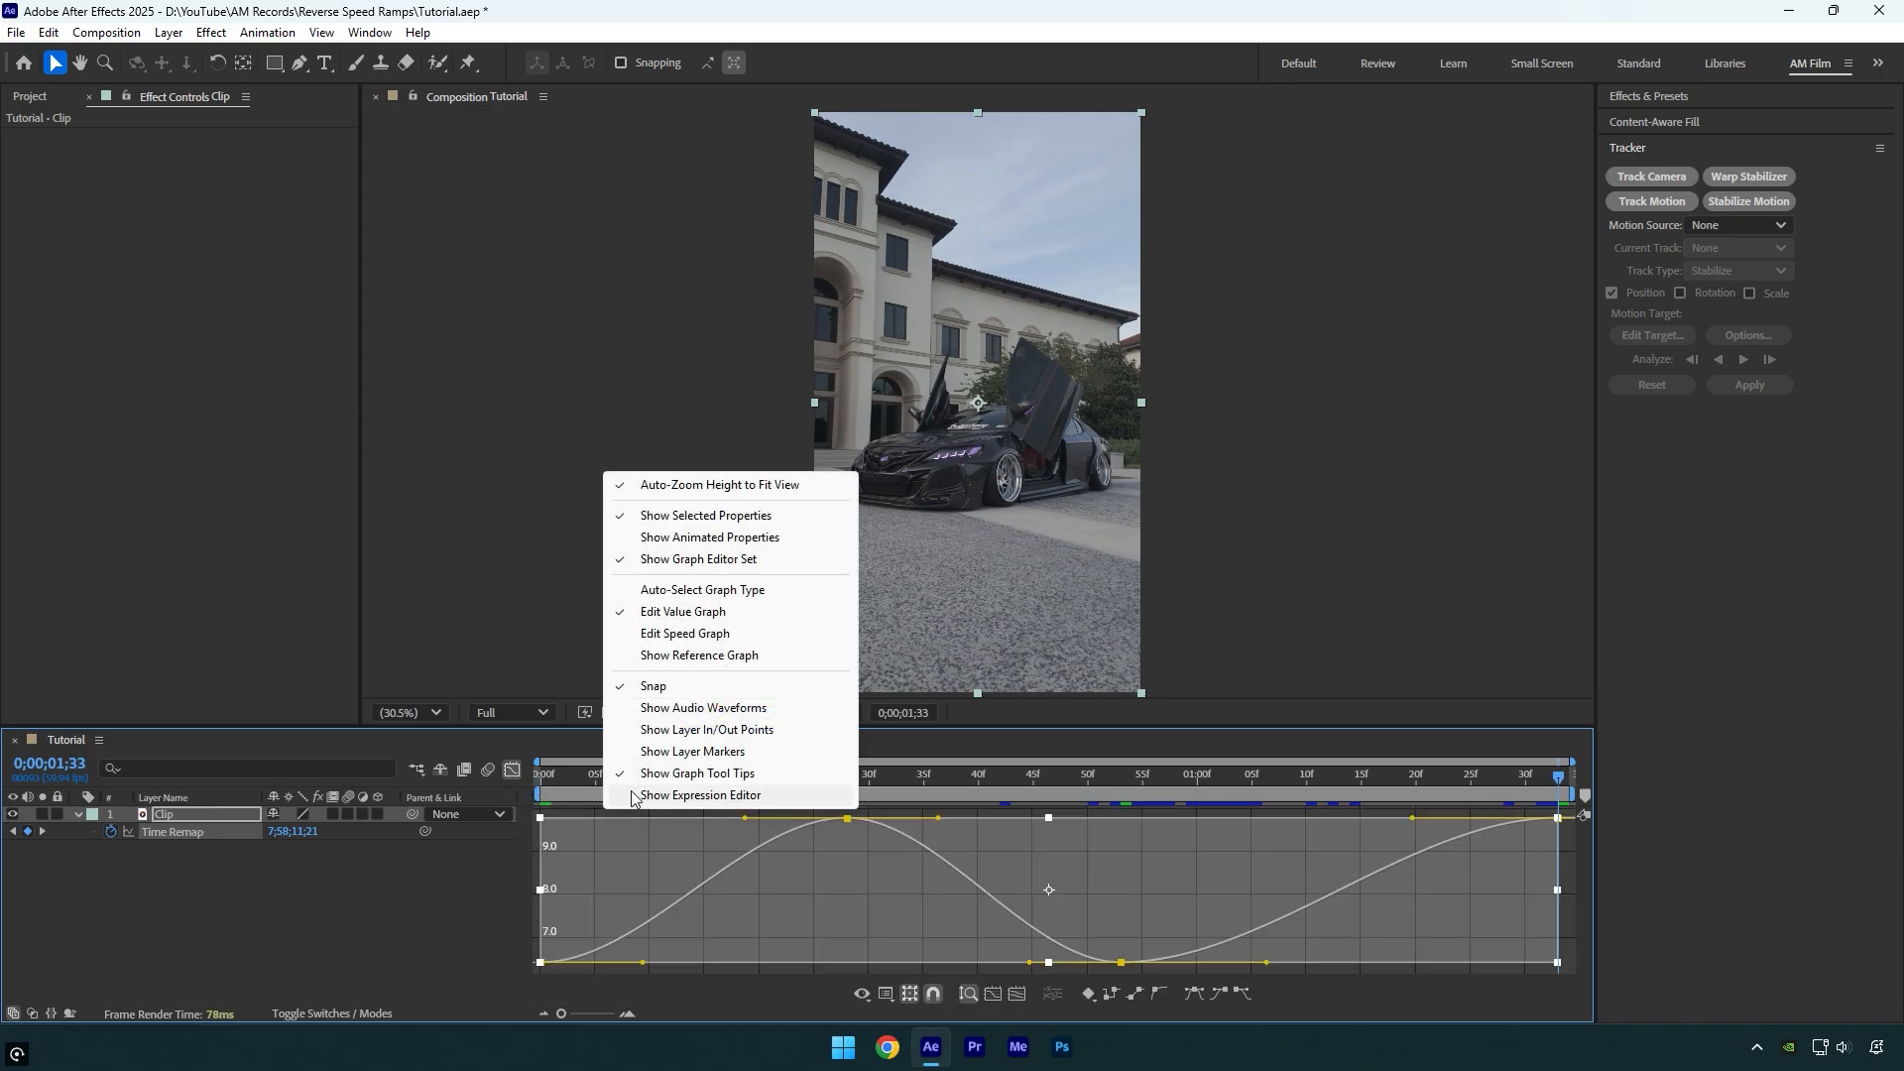
left_click(700, 794)
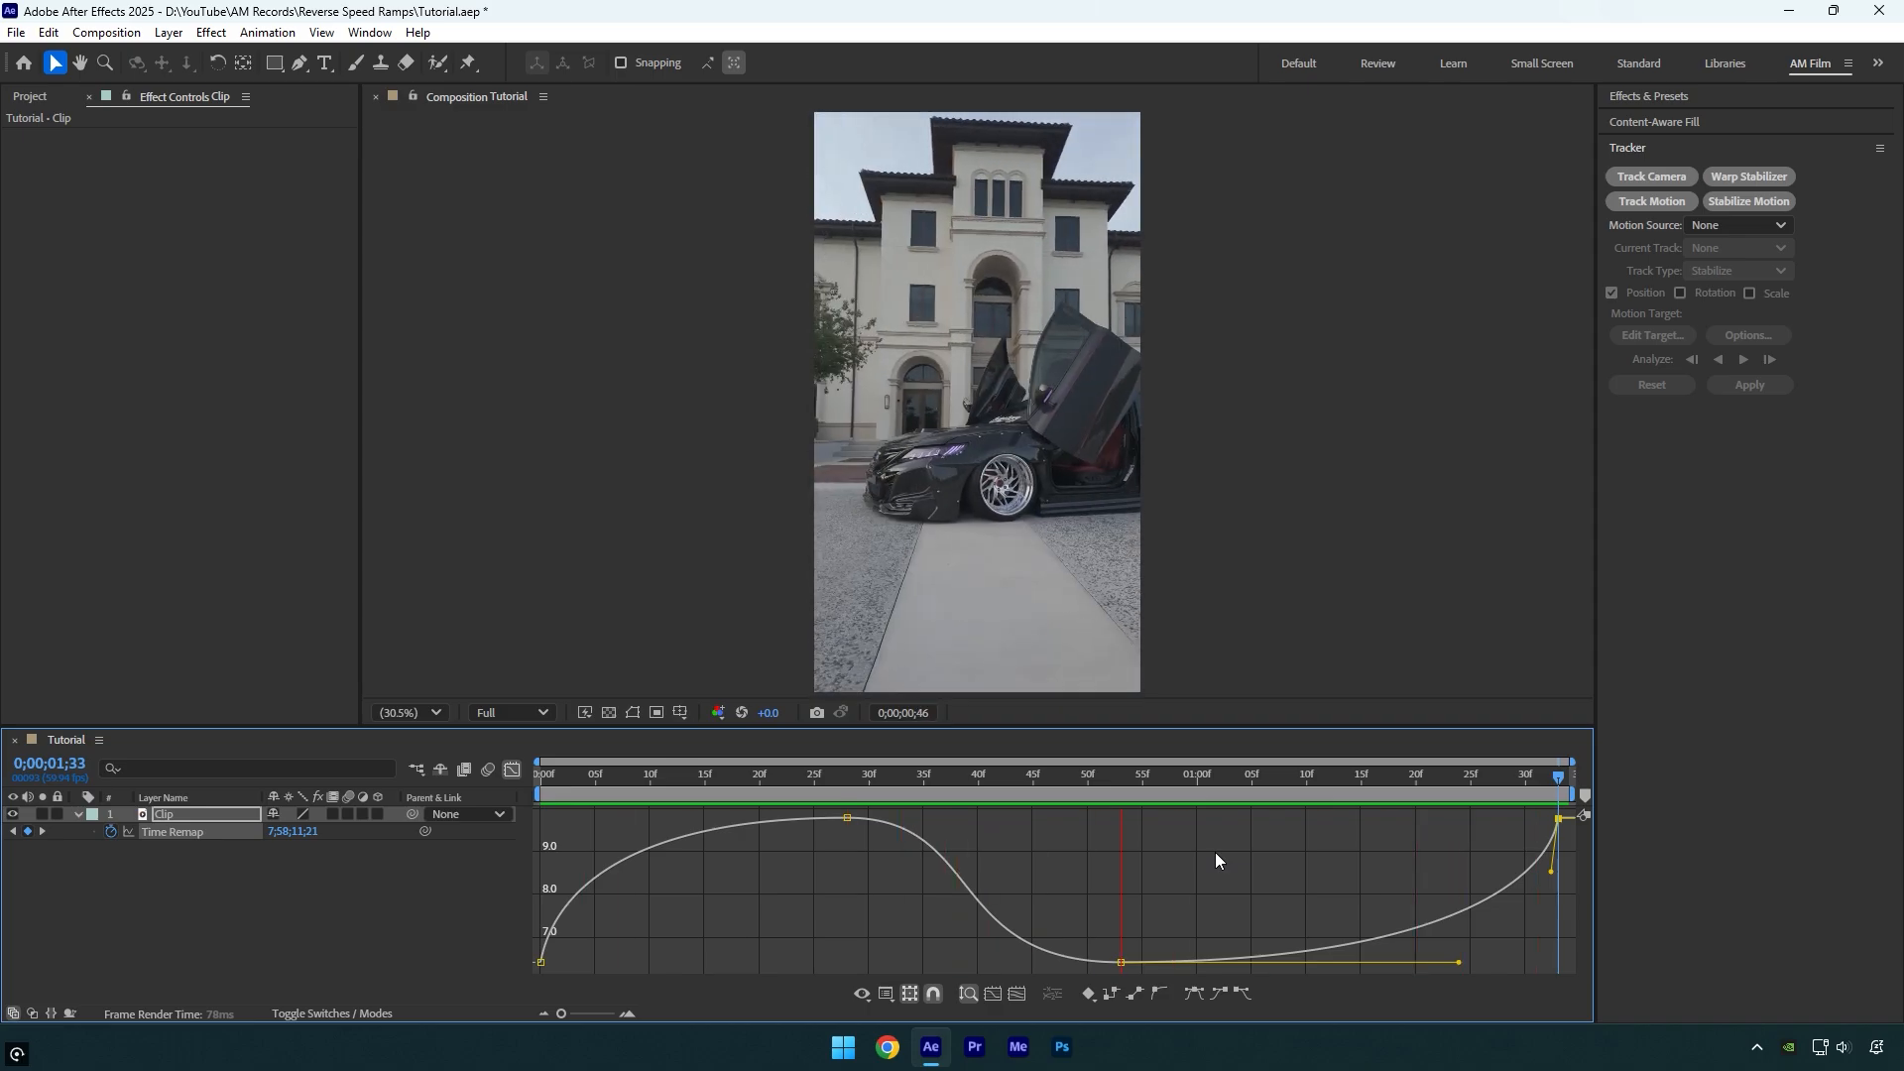
Re-enable Time Remapping on Clip, leaving a single starting keyframe
right_click(167, 813)
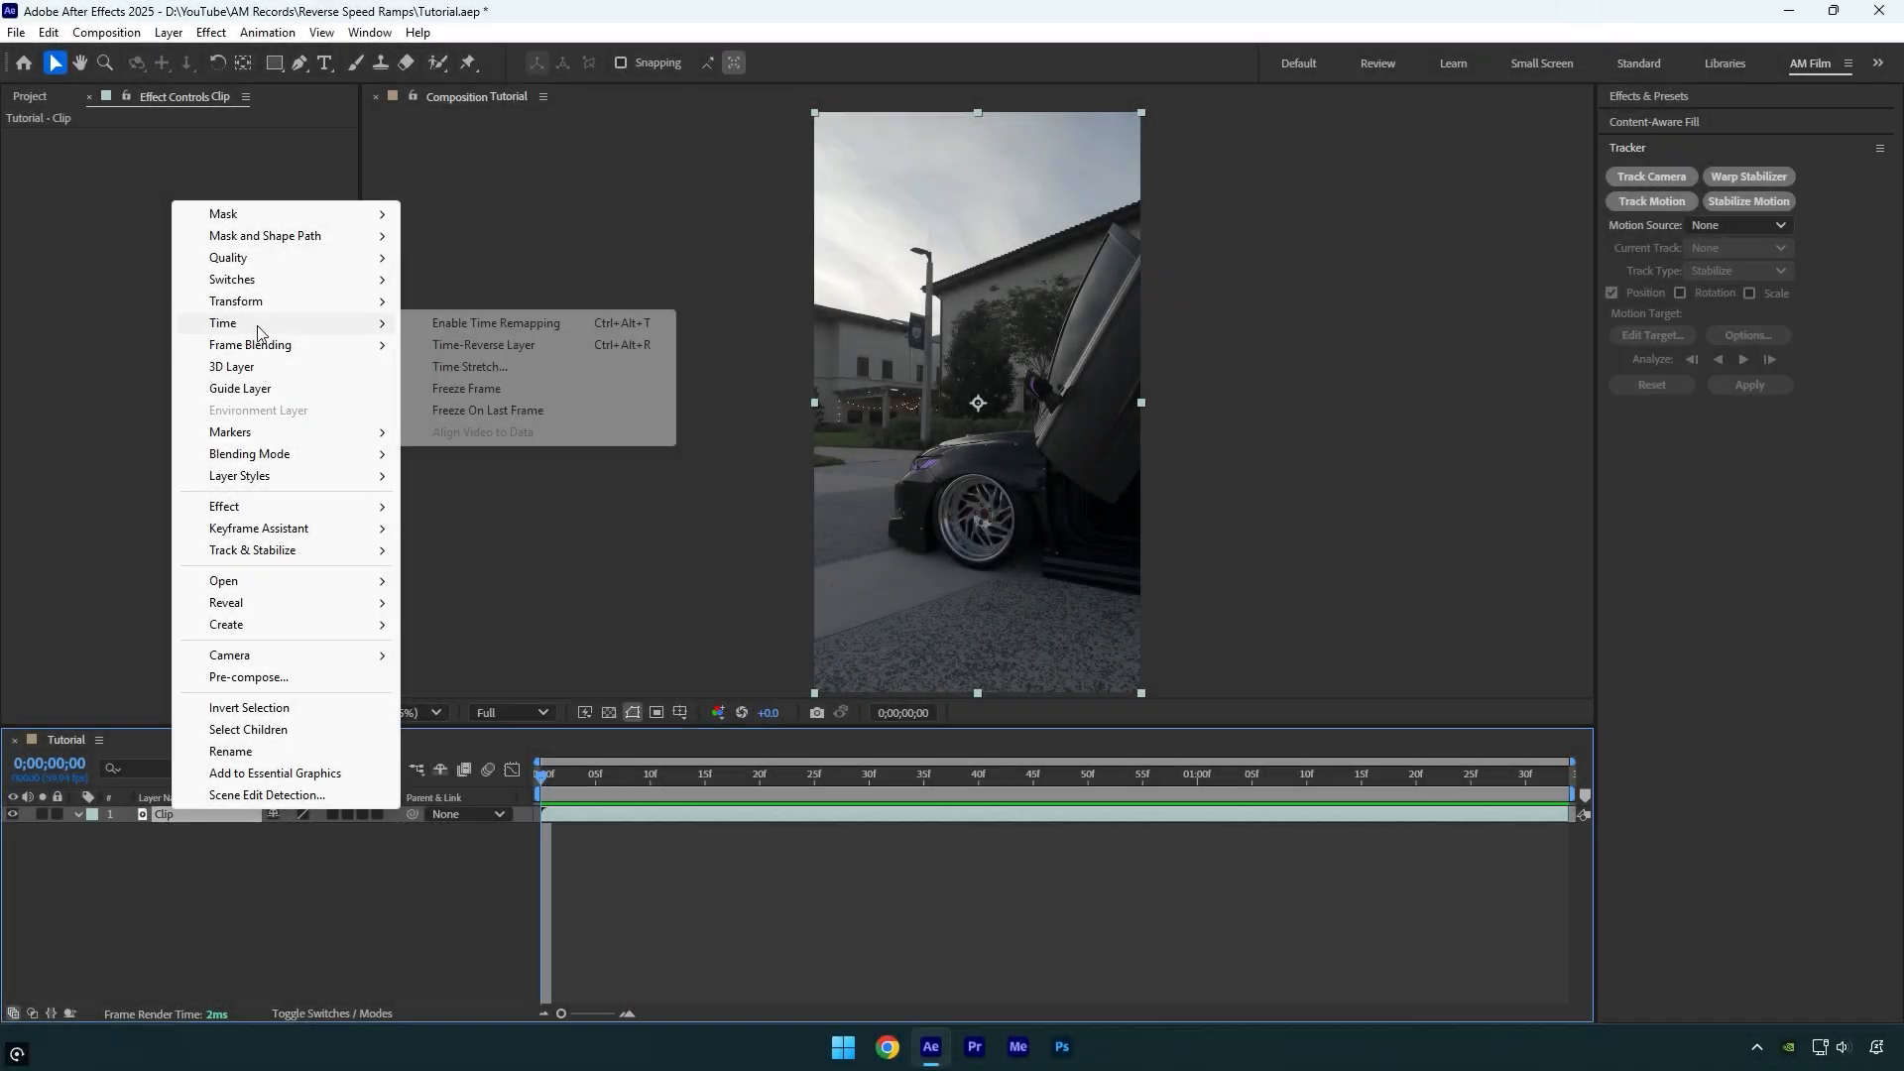
left_click(496, 322)
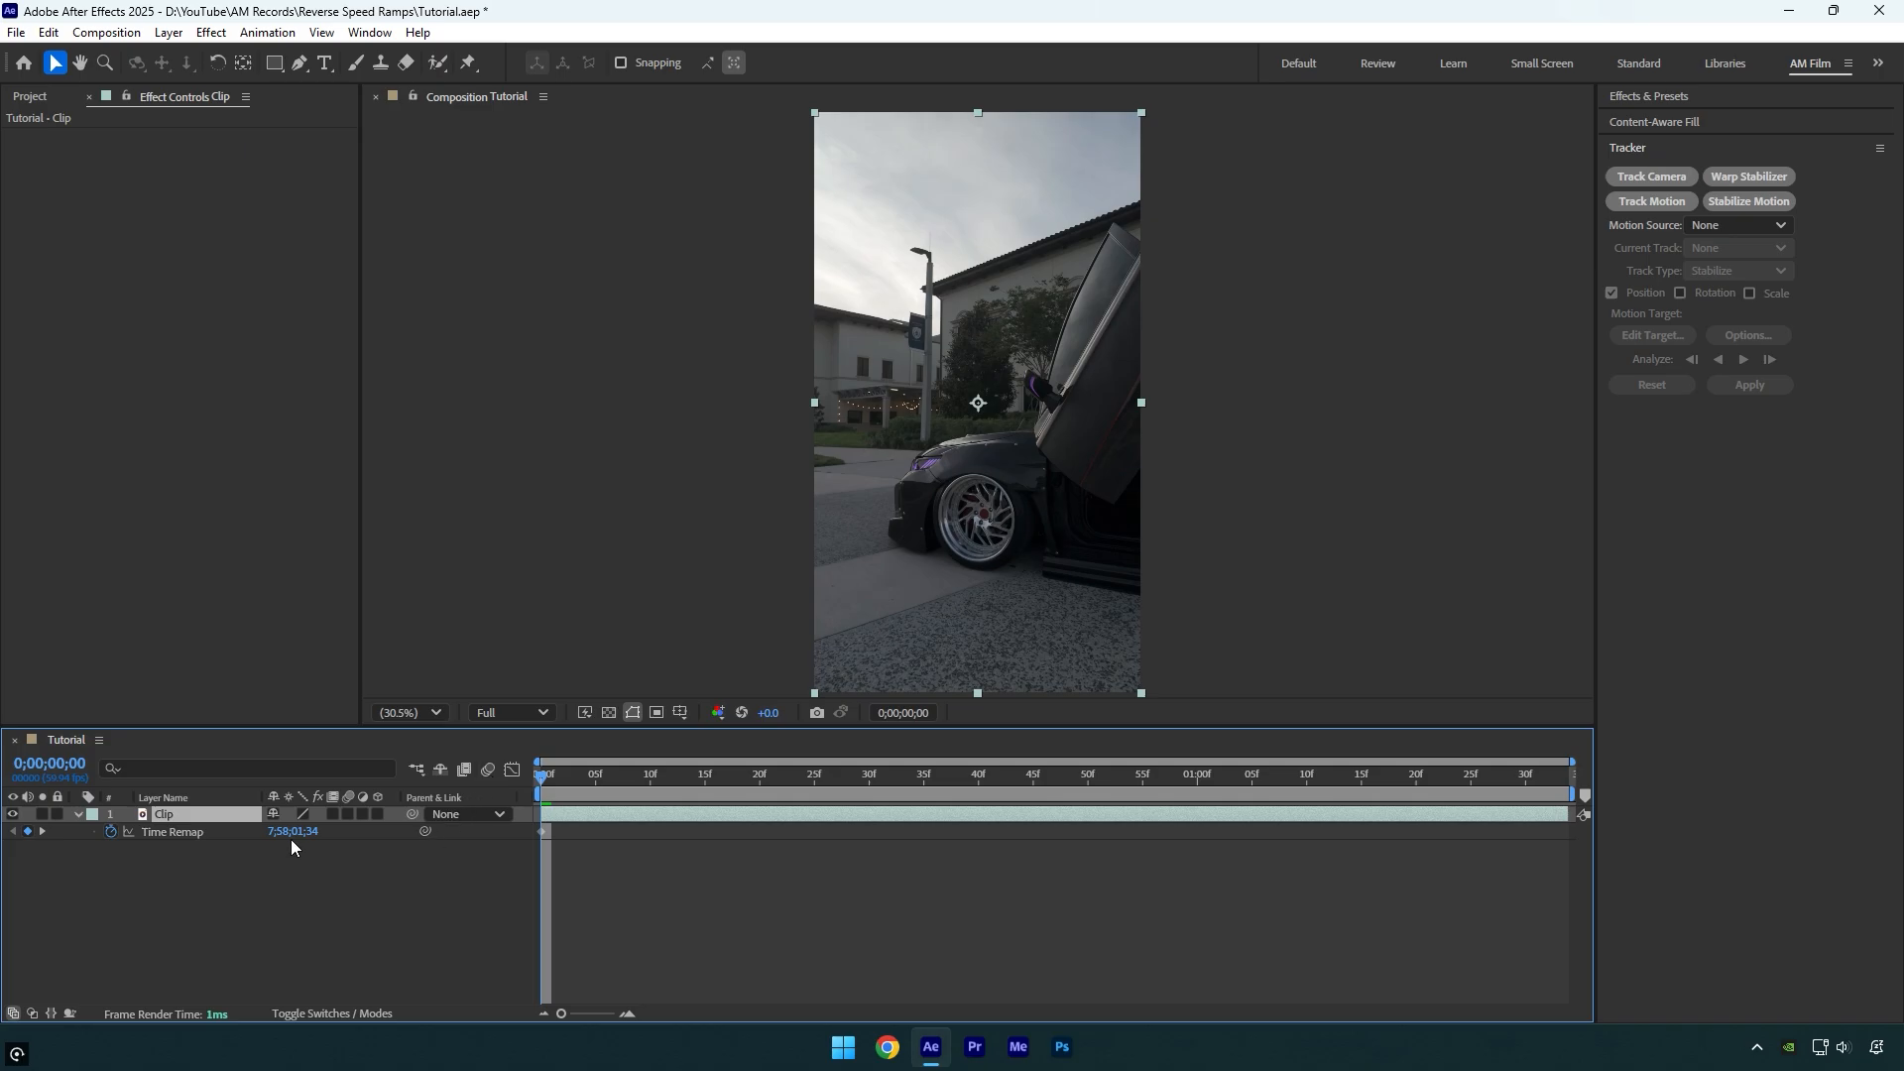